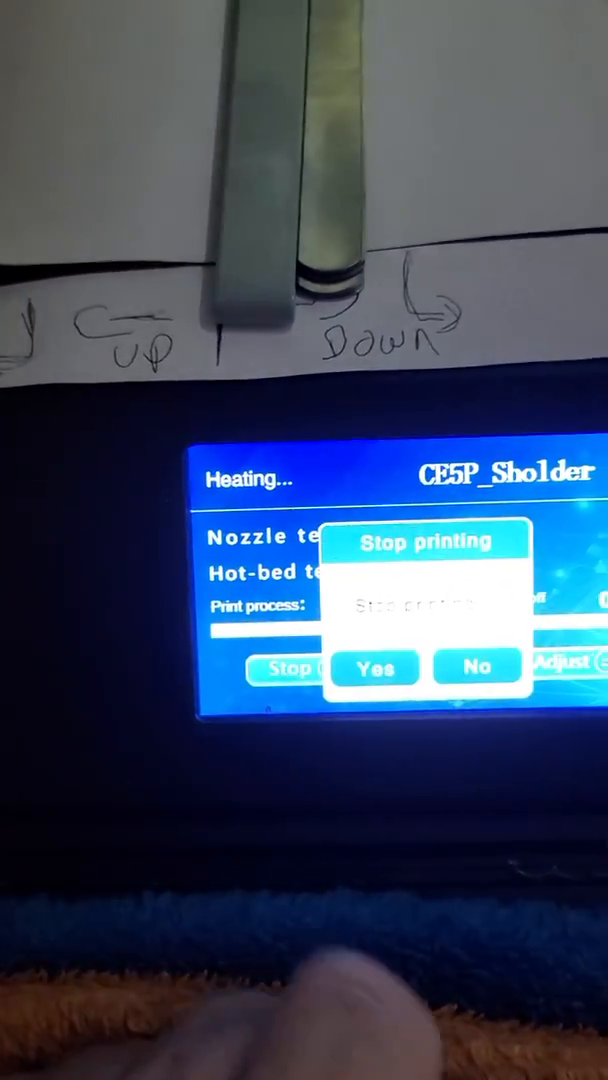
- Confirm Yes to stop the CE5P_Sholder print so the printer begins processing the stop
click(374, 666)
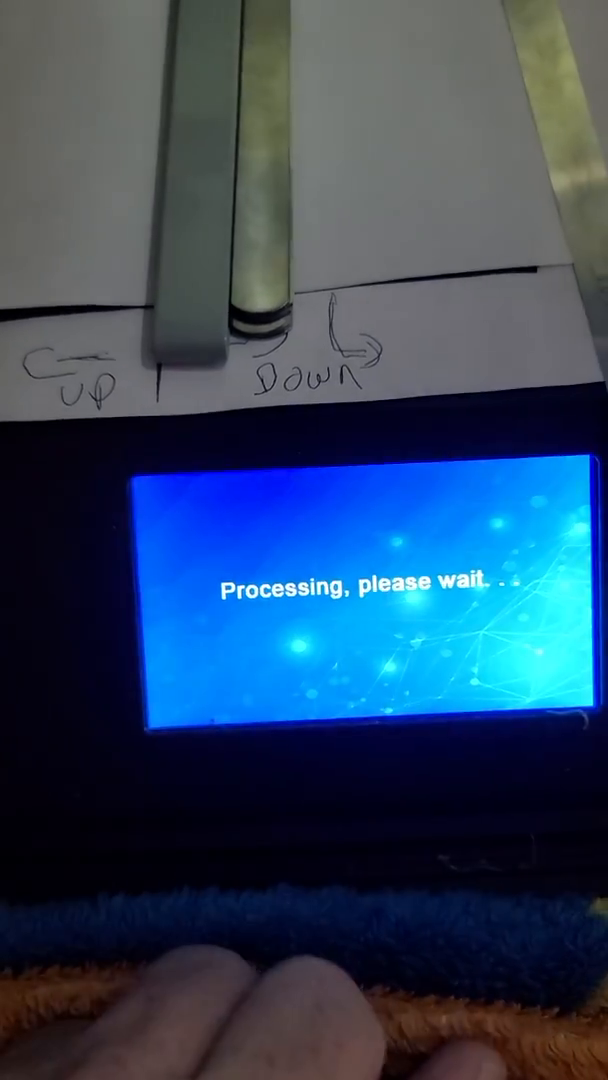